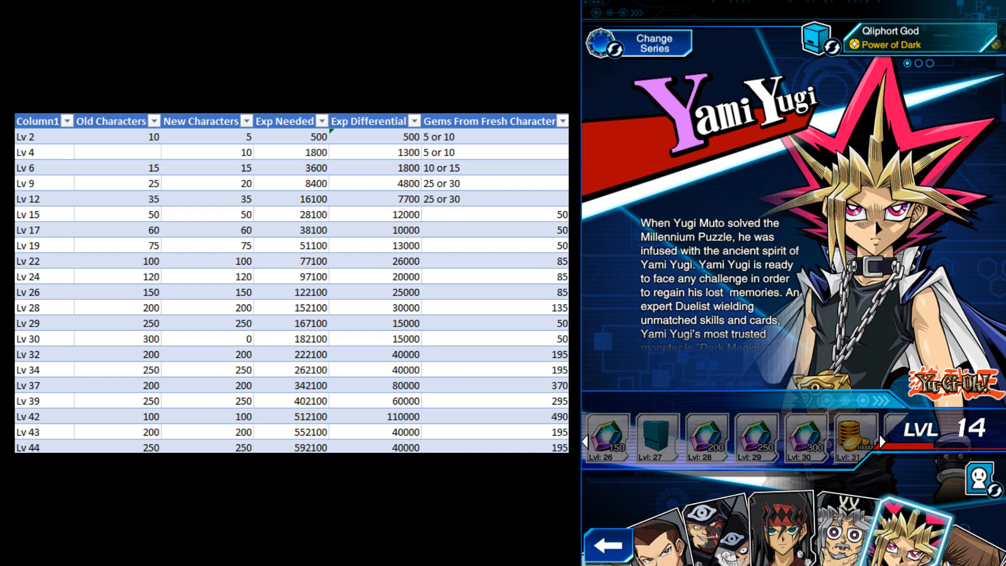
scroll(down, 3)
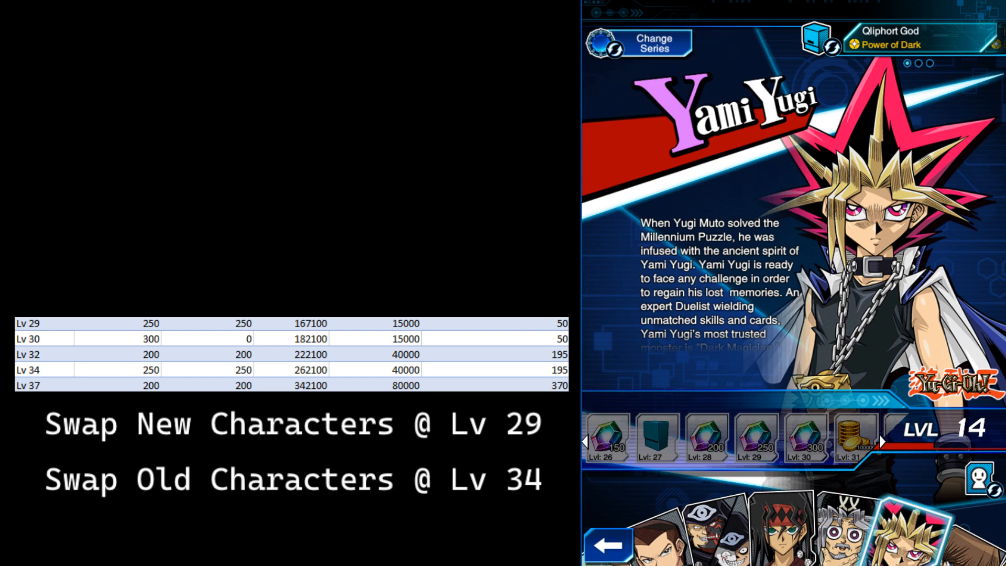
scroll(up, 3)
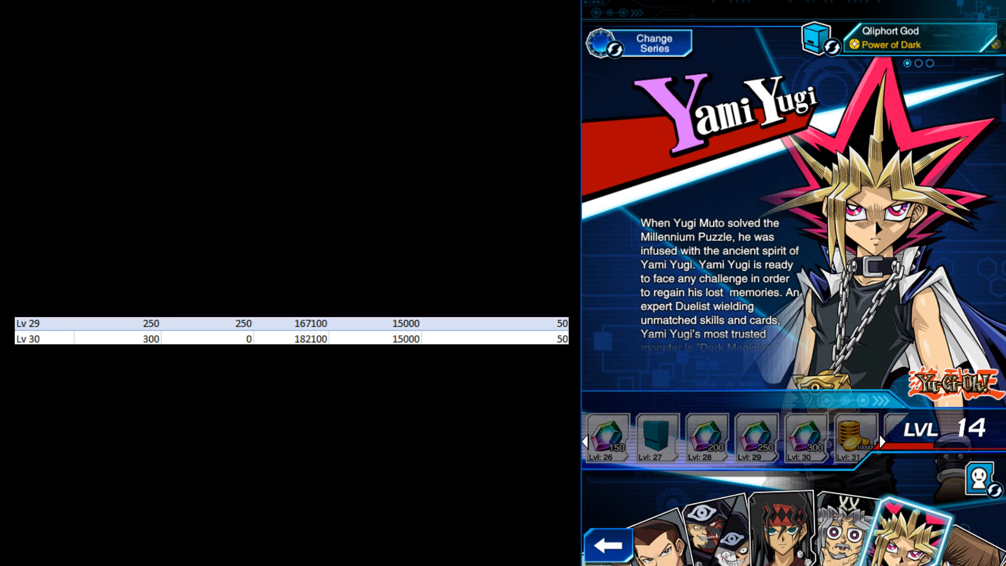
scroll(up, 3)
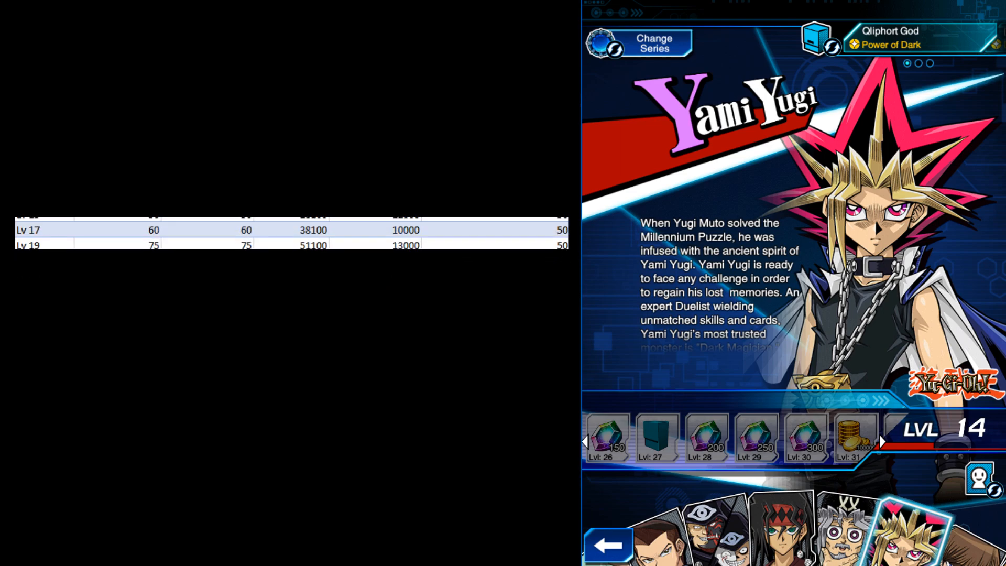
scroll(up, 3)
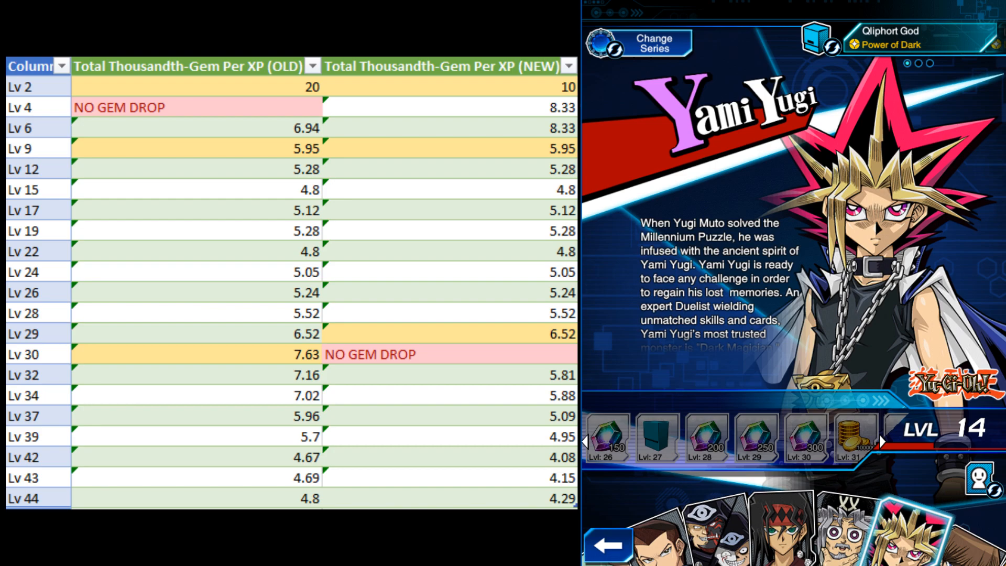
scroll(up, 3)
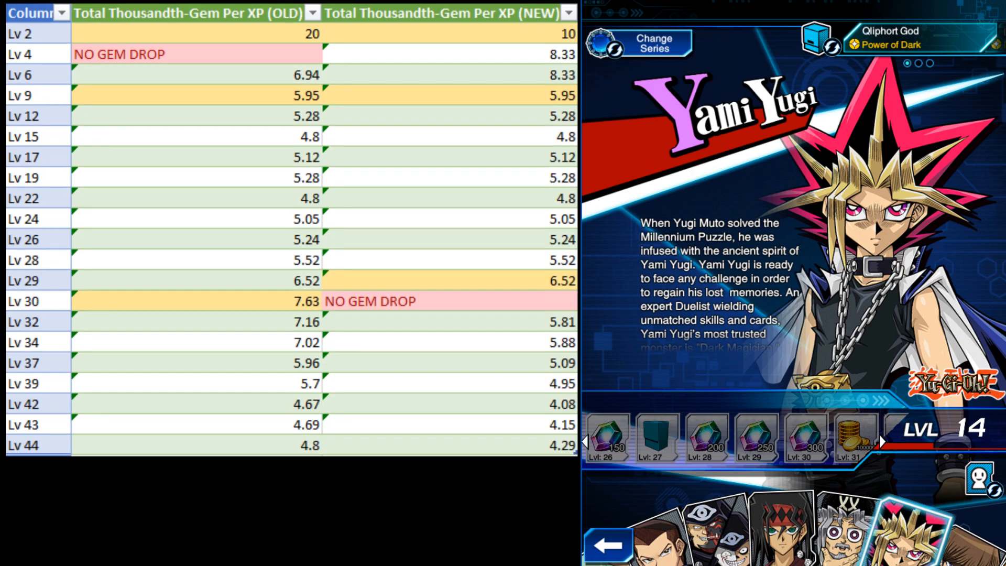